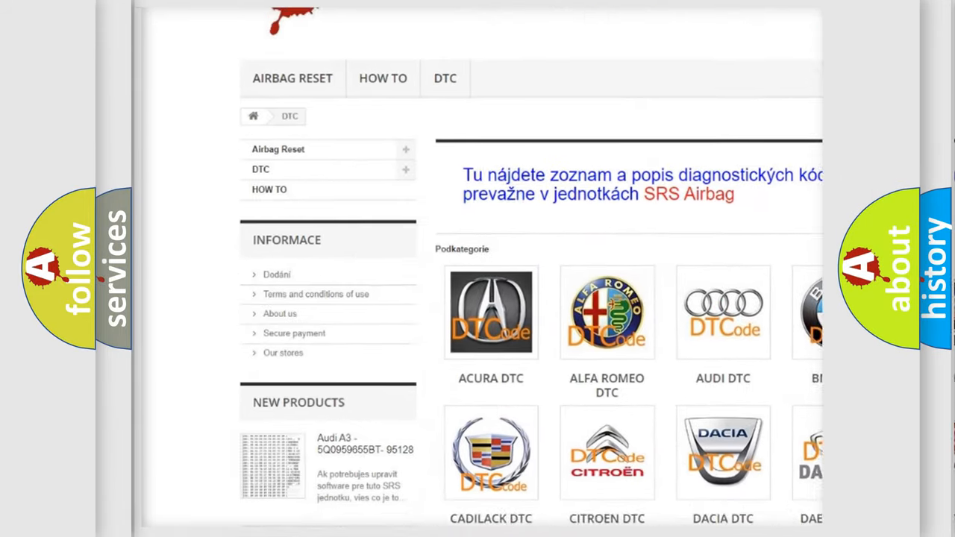
- Scroll down the DTC site to reveal the car-make grid (Acura, Alfa Romeo, Audi, Cadillac)
scroll("down", 3)
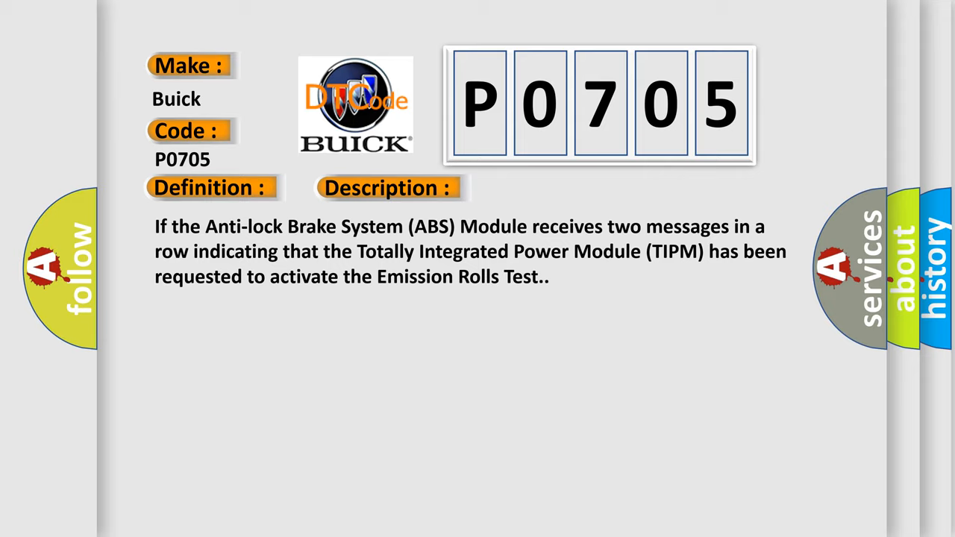
- Advance to the Buick P0705 Cause section: emission rolls test, ABS module, TIPM
left_click(547, 187)
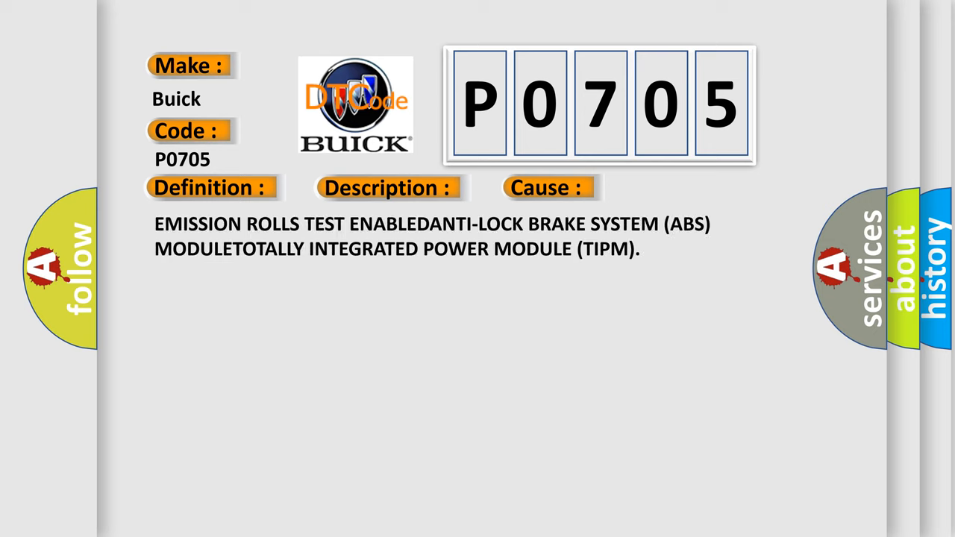